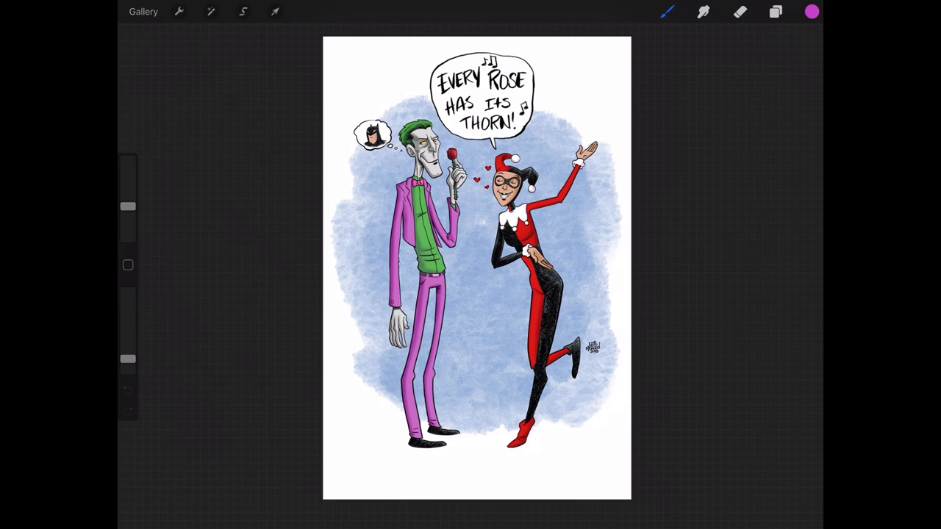
# Hide the INKS, Shadows 2, SHADOWS and Bkg layers, leaving only flat colours.
pyautogui.click(775, 11)
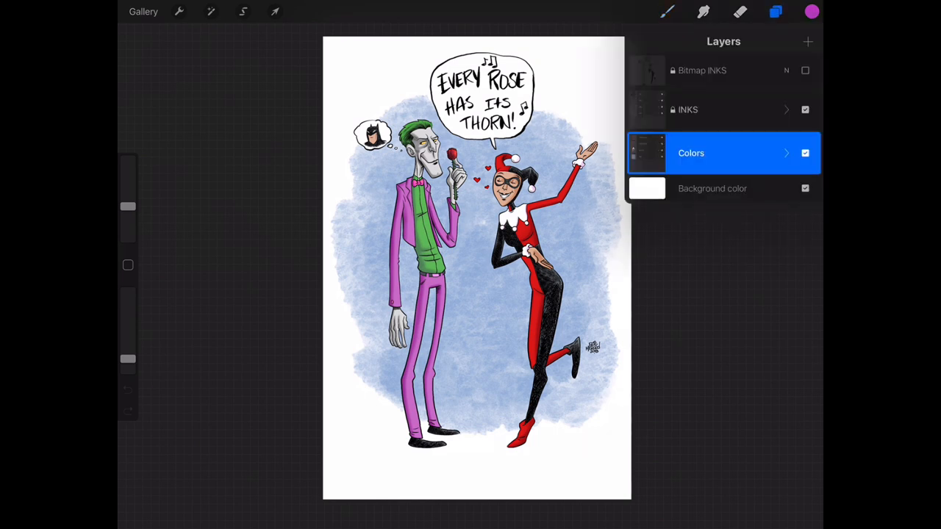
pyautogui.click(786, 153)
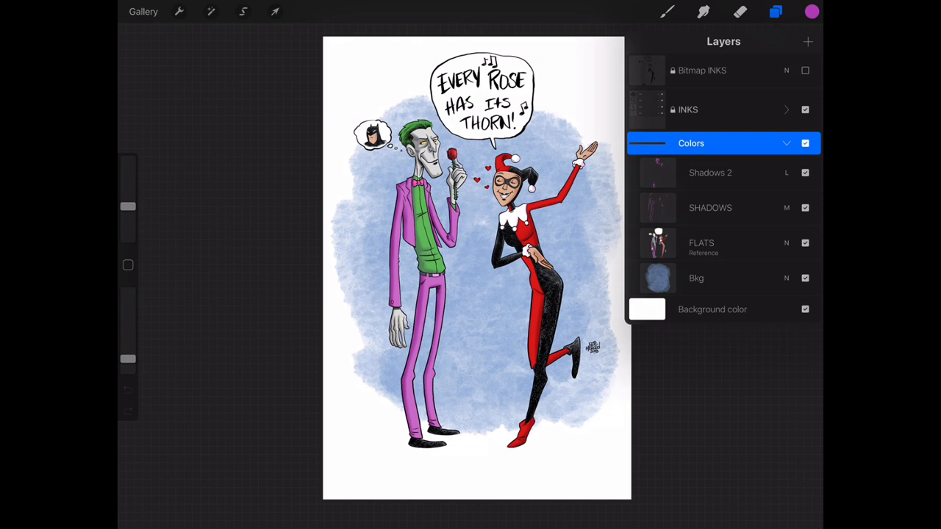
pyautogui.click(805, 110)
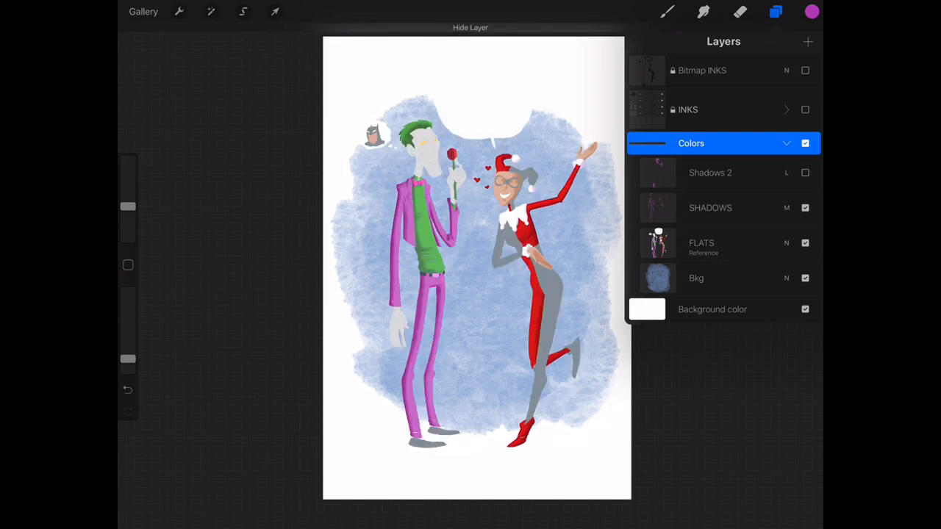
pyautogui.click(805, 278)
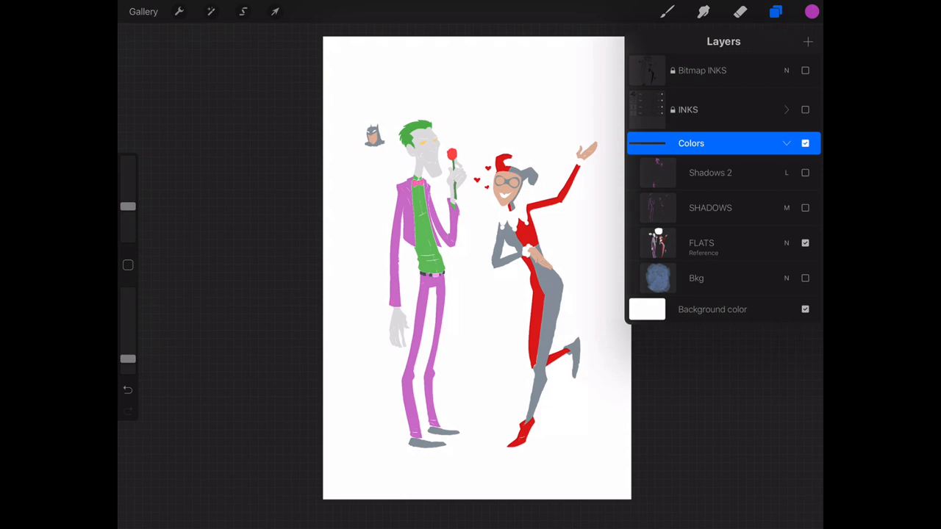
pyautogui.click(775, 11)
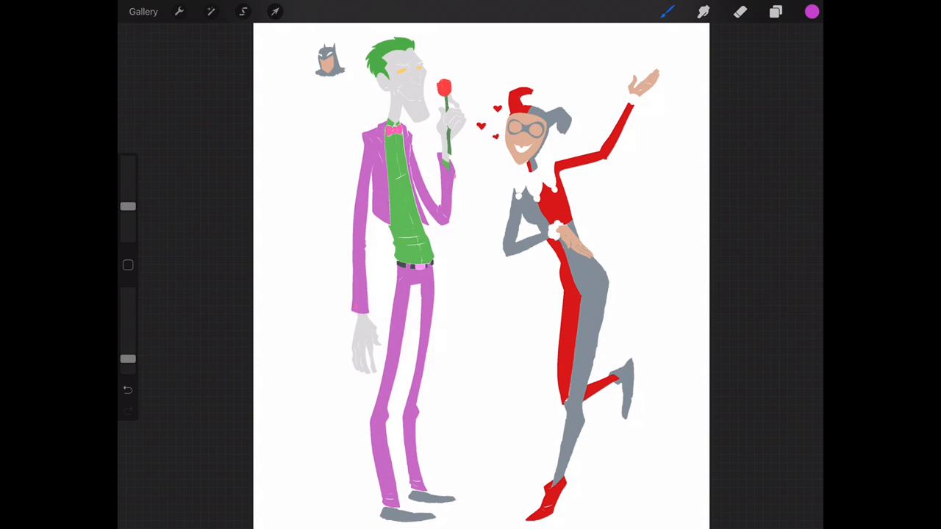
# Open the circles demo, toggle its INKS layer off and on, and add a new layer.
pyautogui.click(775, 11)
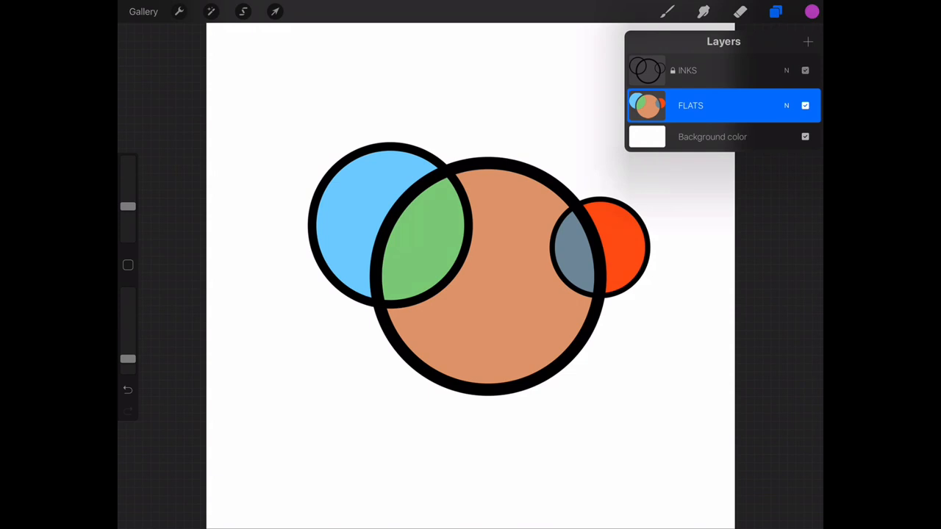
pyautogui.click(805, 69)
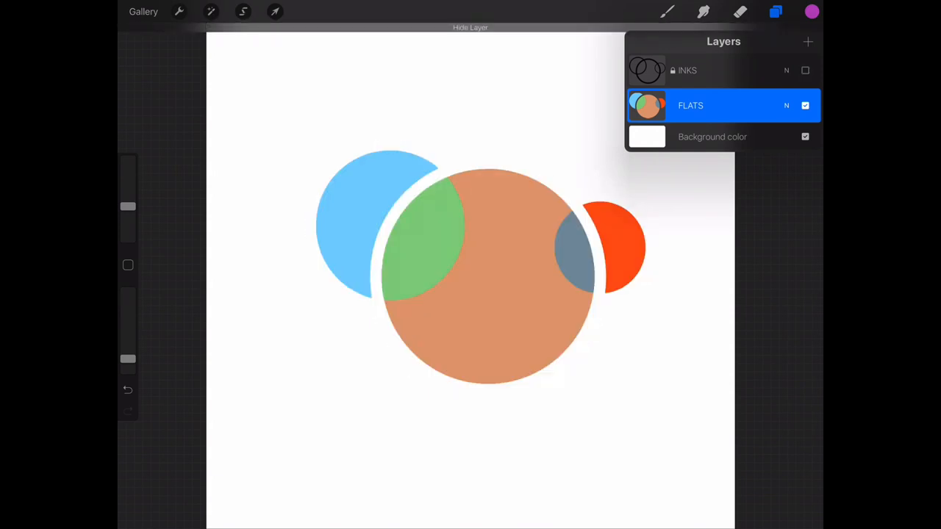
pyautogui.click(805, 70)
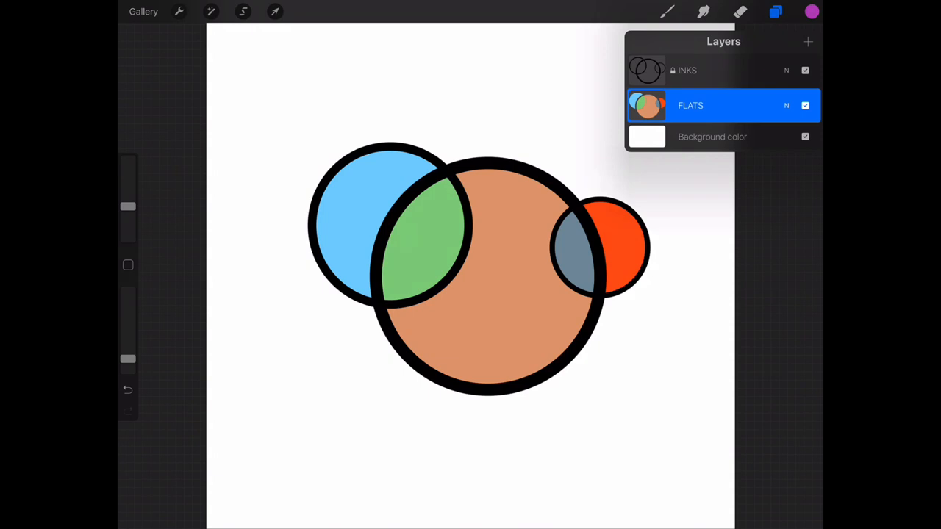
pyautogui.click(807, 41)
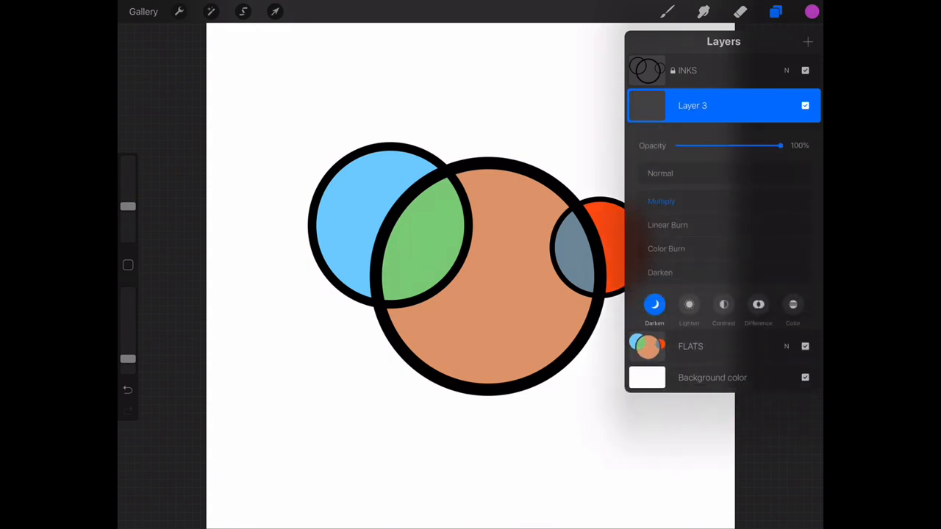
# Set the new layer to Multiply and pick a purple shading colour.
pyautogui.click(811, 11)
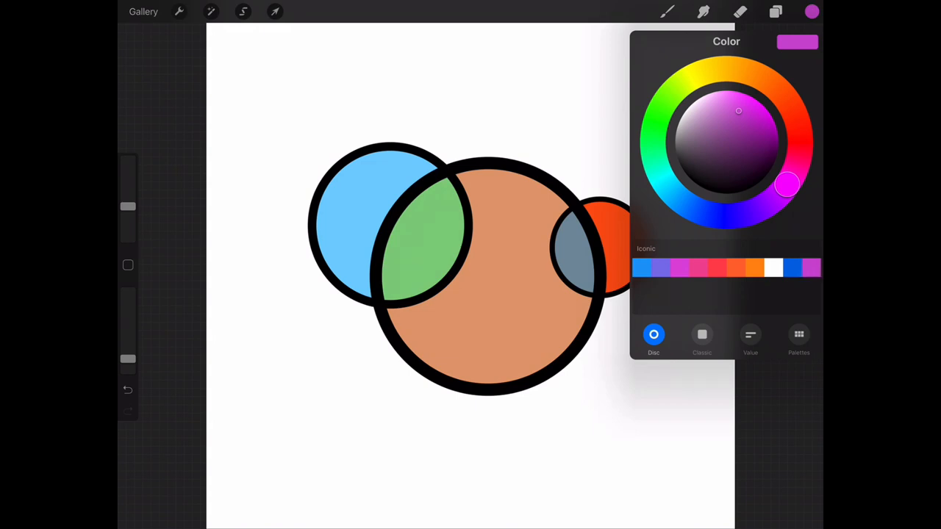
pyautogui.click(776, 11)
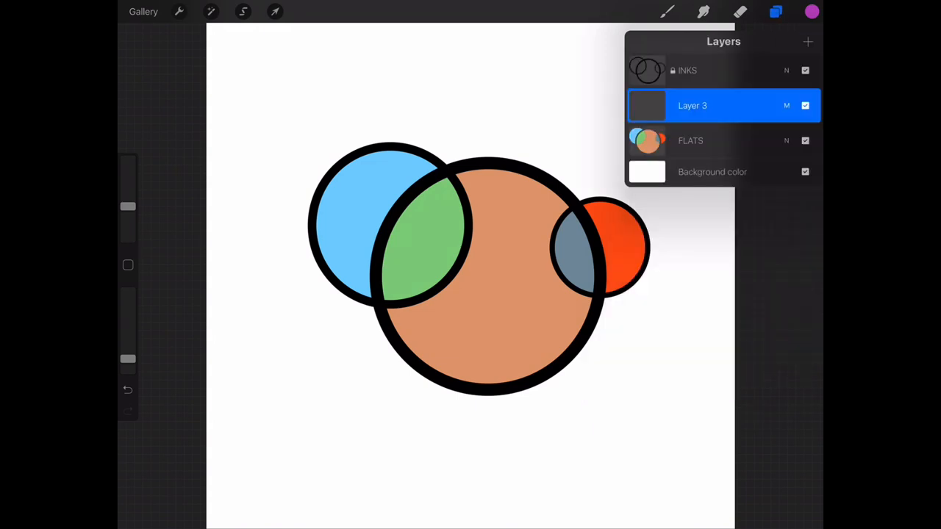
pyautogui.click(666, 11)
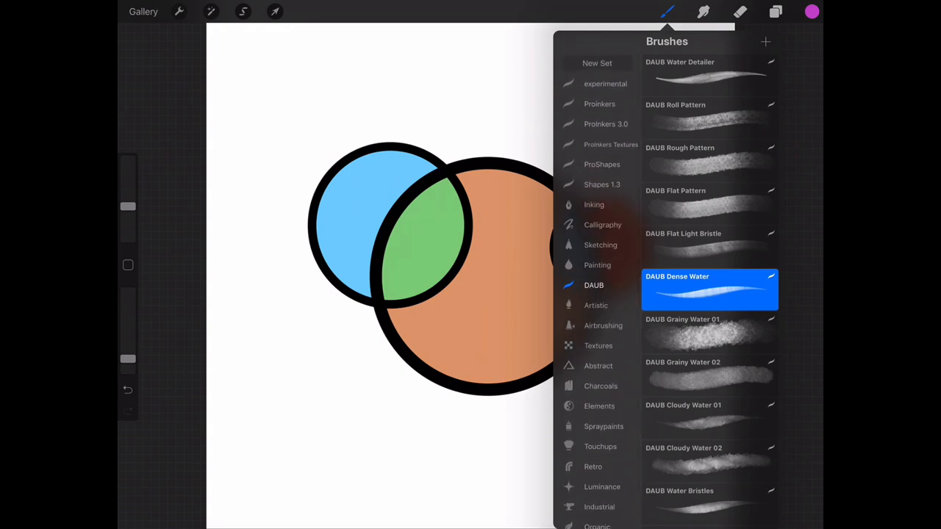
# Paint purple shading with DAUB Dense Water along the circles' lower half.
pyautogui.click(603, 325)
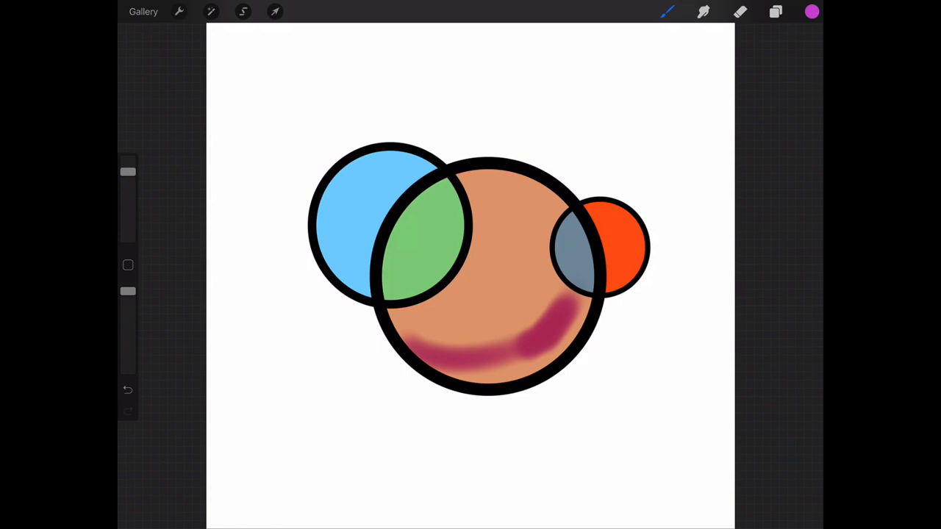
pyautogui.click(127, 390)
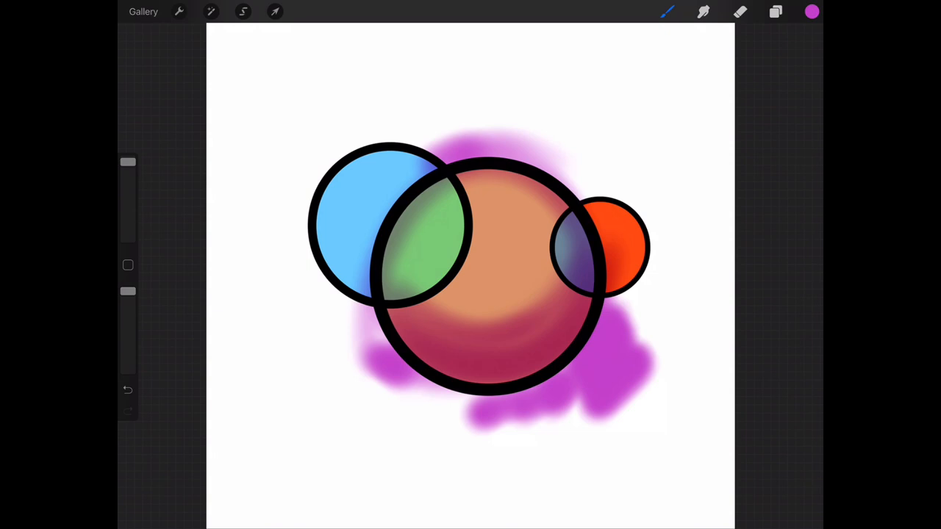
pyautogui.click(775, 11)
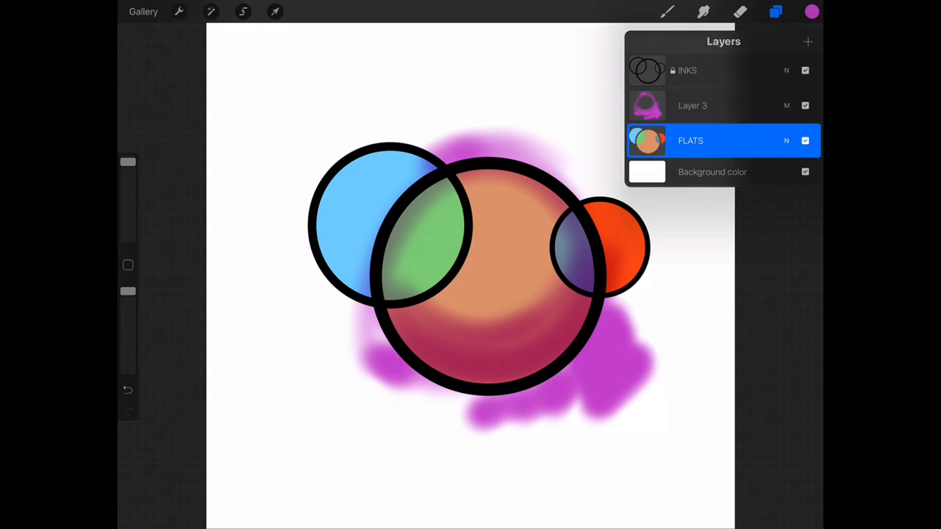
# Make FLATS the reference layer and clear Layer 3's purple spill outside the circles.
pyautogui.click(690, 140)
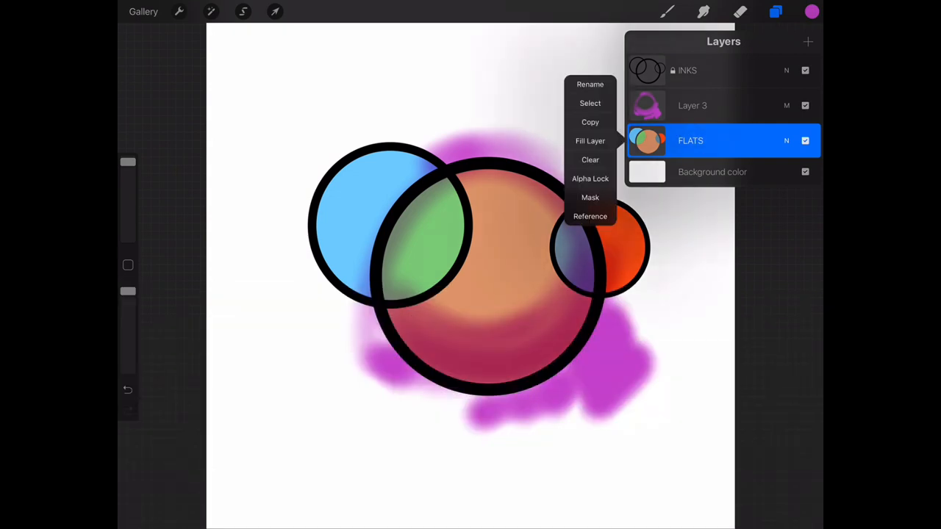
pyautogui.click(589, 216)
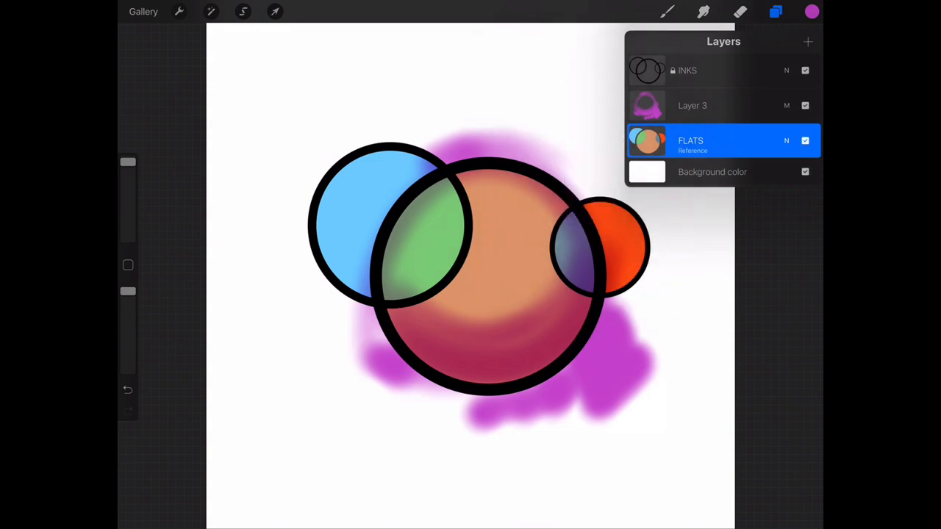
pyautogui.click(243, 11)
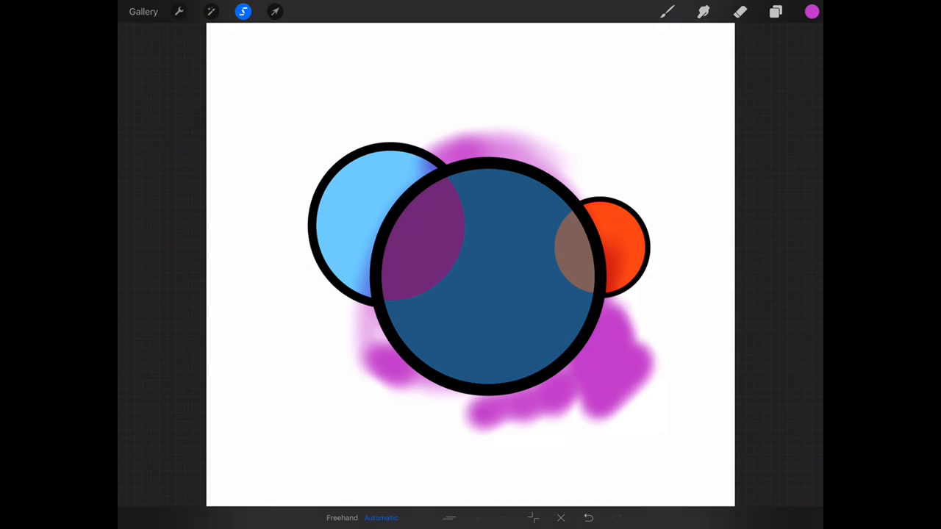
pyautogui.click(776, 11)
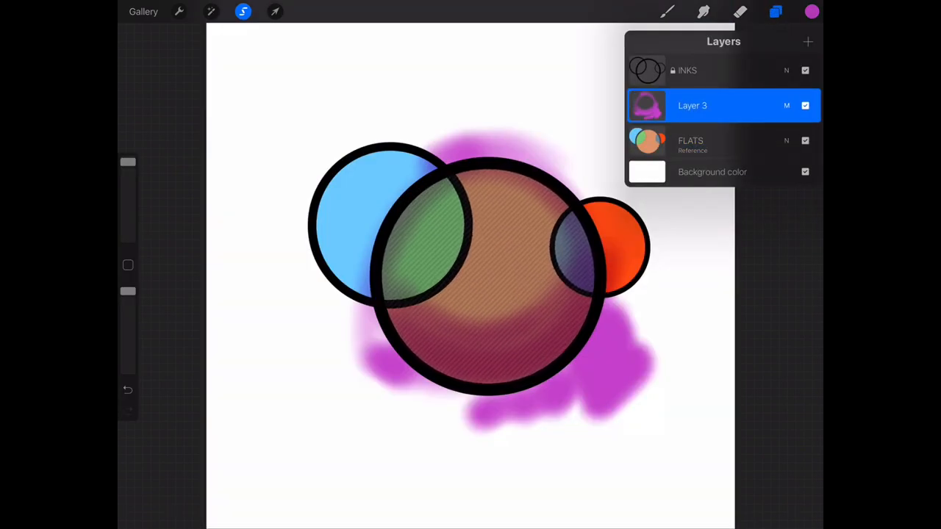
pyautogui.click(692, 105)
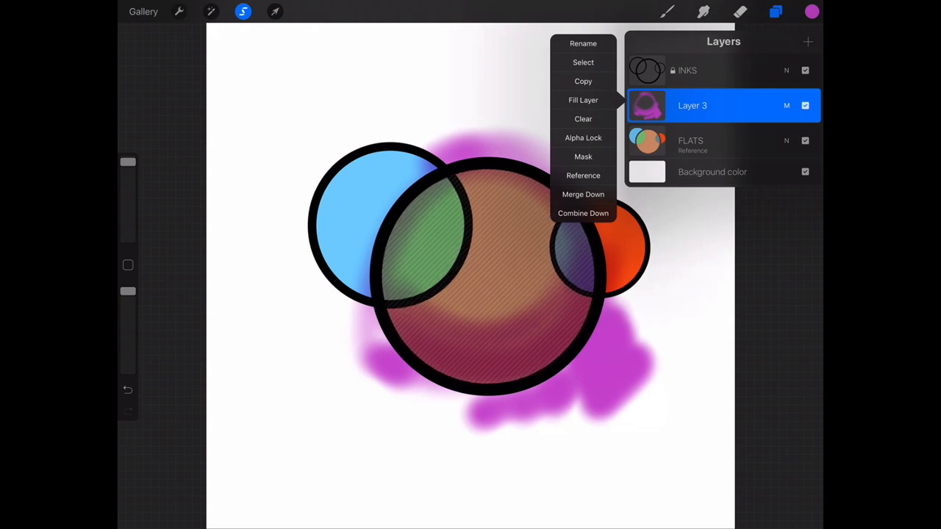
pyautogui.click(583, 118)
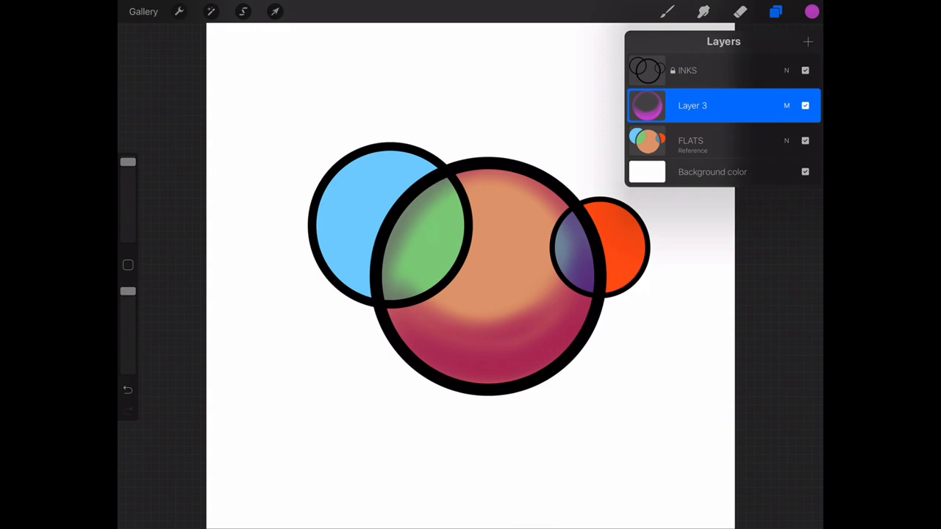
# Automatically select the blue and orange circles and clear their shading on Layer 3.
pyautogui.click(243, 11)
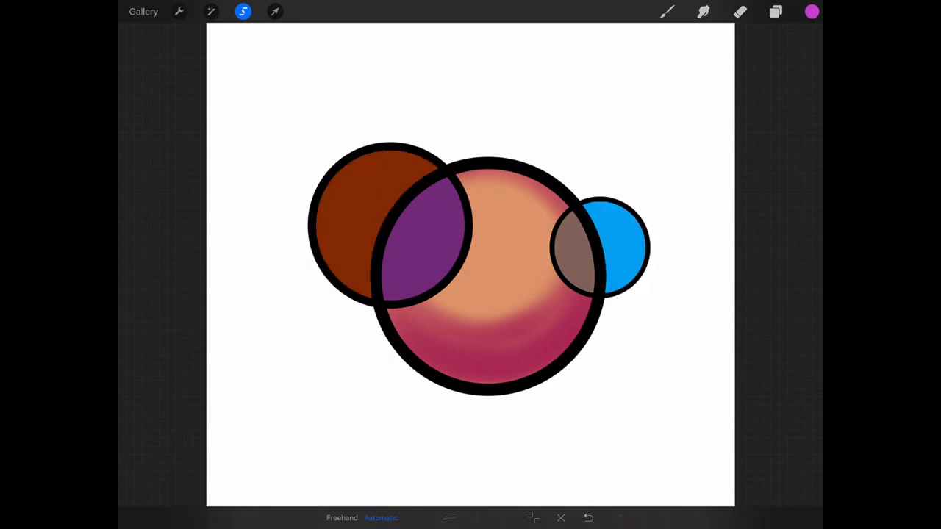
pyautogui.click(775, 11)
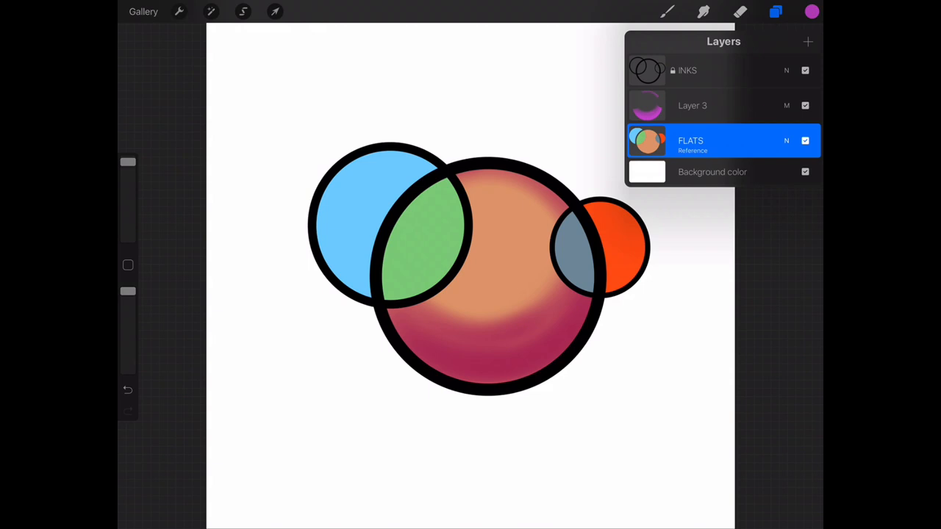
# Select the middle circle and shift its hue to purple with higher saturation.
pyautogui.click(243, 11)
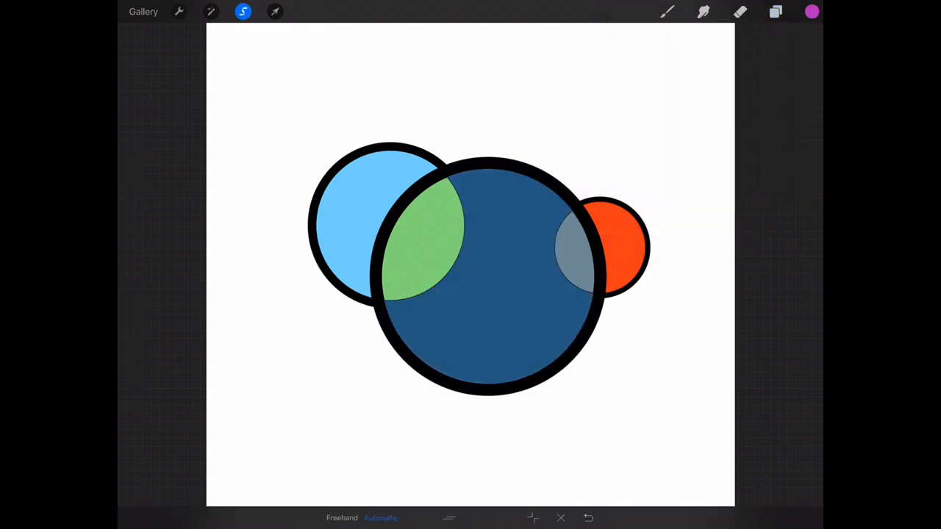
pyautogui.click(211, 11)
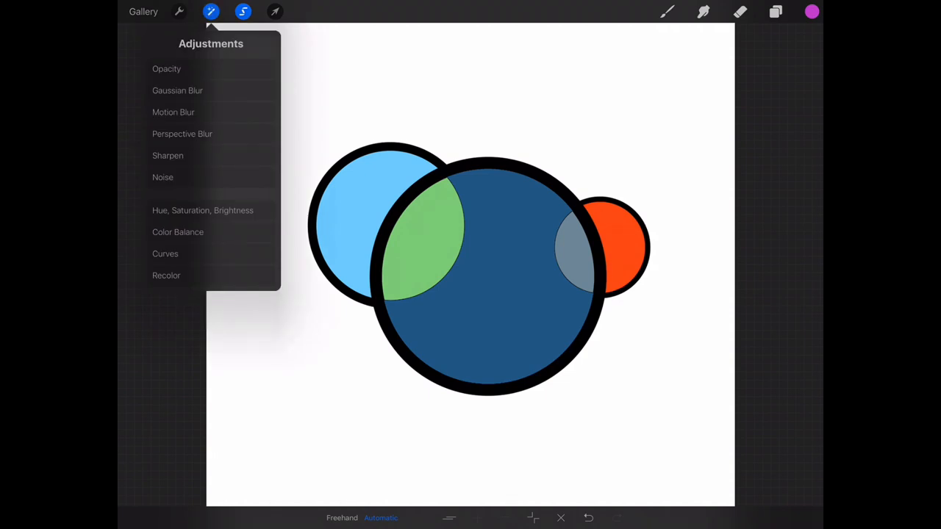
pyautogui.click(202, 211)
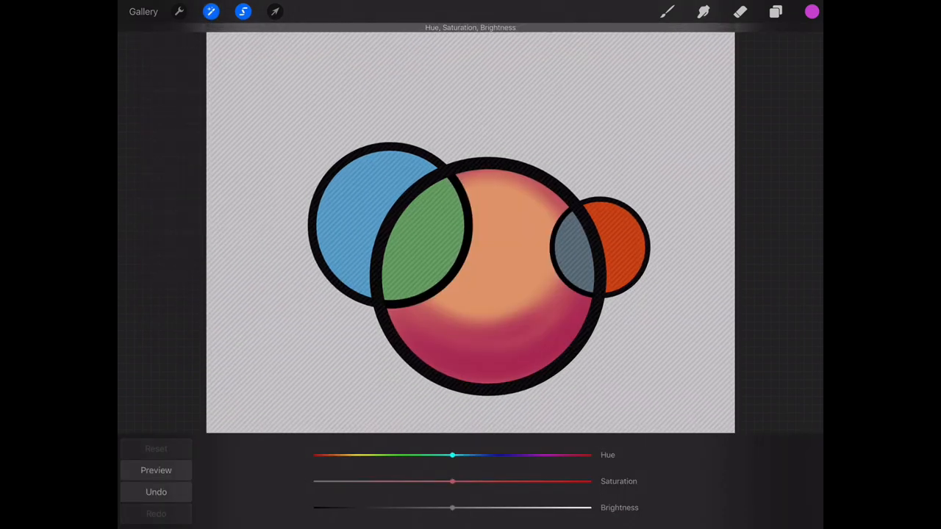
pyautogui.moveTo(452, 455); pyautogui.dragTo(449, 455)
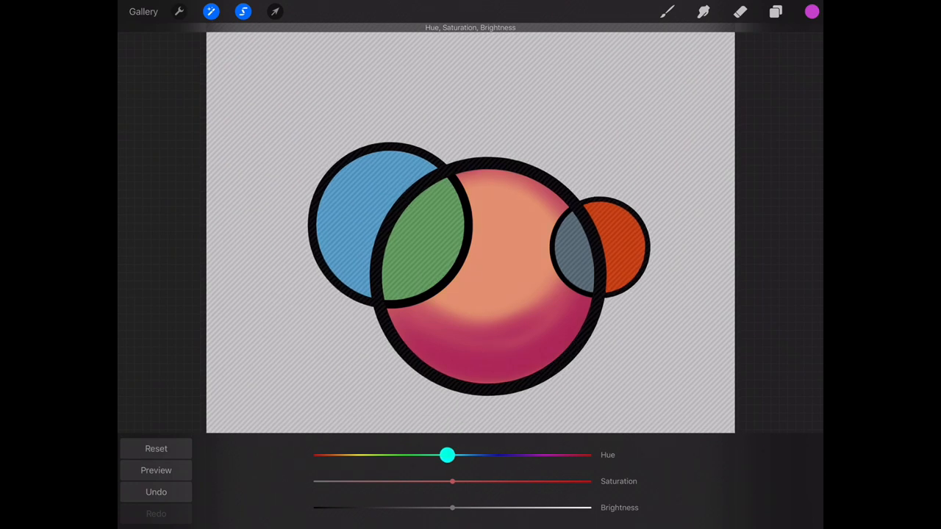
pyautogui.moveTo(448, 455); pyautogui.dragTo(463, 455)
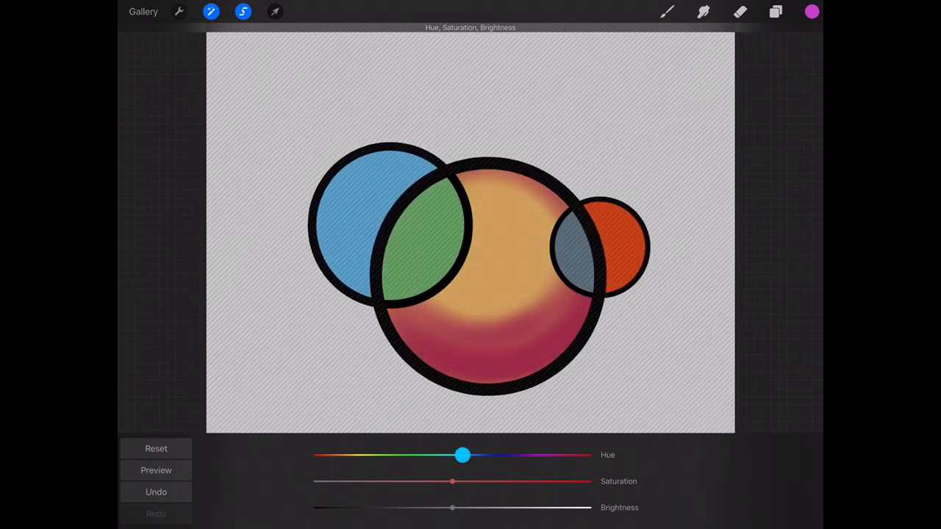
pyautogui.moveTo(462, 455); pyautogui.dragTo(592, 455)
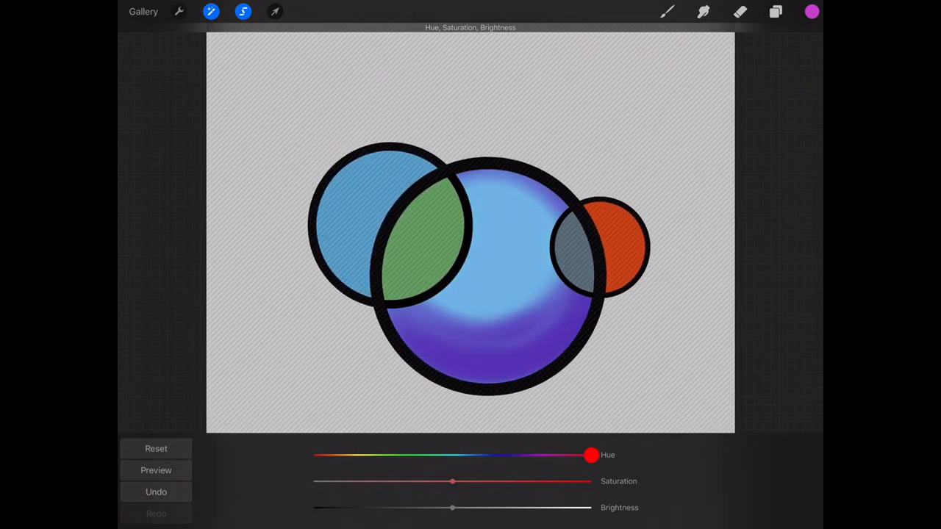
pyautogui.moveTo(592, 454); pyautogui.dragTo(398, 455)
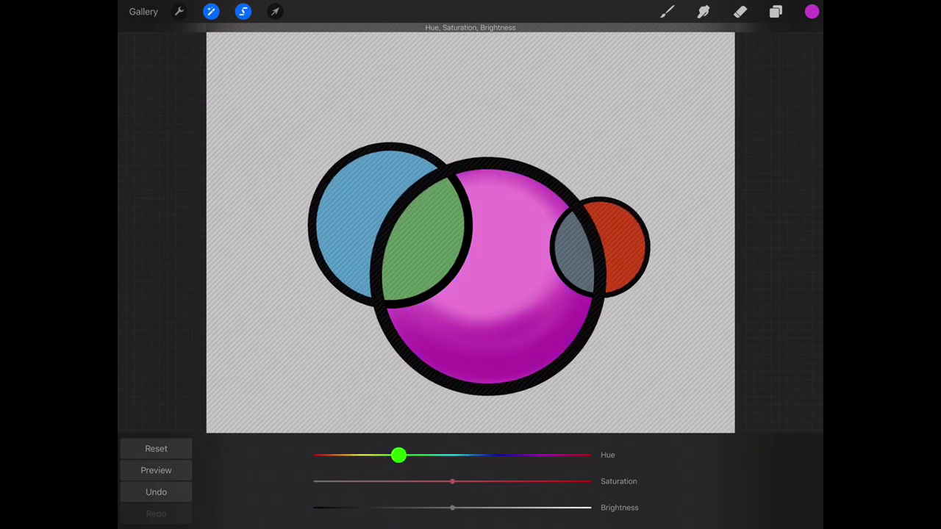
pyautogui.moveTo(399, 455); pyautogui.dragTo(365, 455)
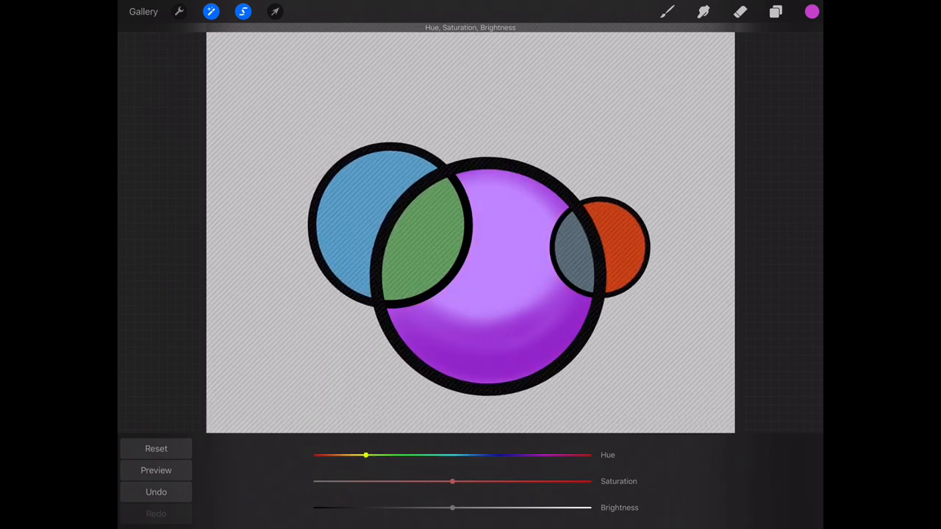
pyautogui.moveTo(452, 482); pyautogui.dragTo(476, 481)
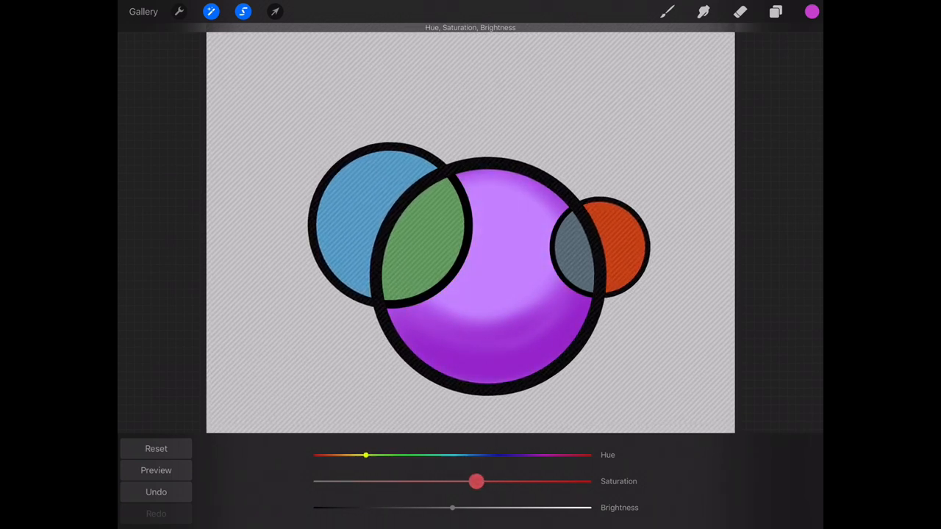
pyautogui.moveTo(452, 507); pyautogui.dragTo(424, 507)
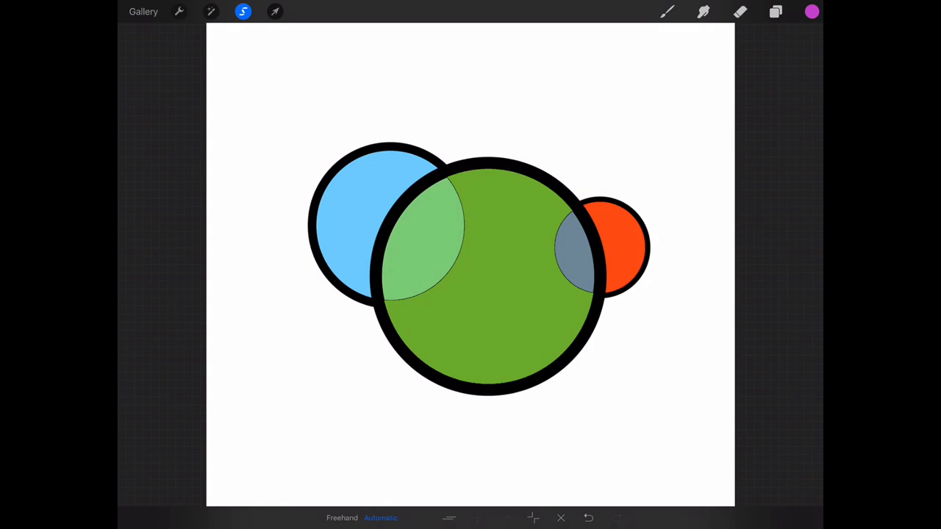
# On Layer 3, shift the shadow hue toward magenta and tone down its saturation.
pyautogui.click(775, 11)
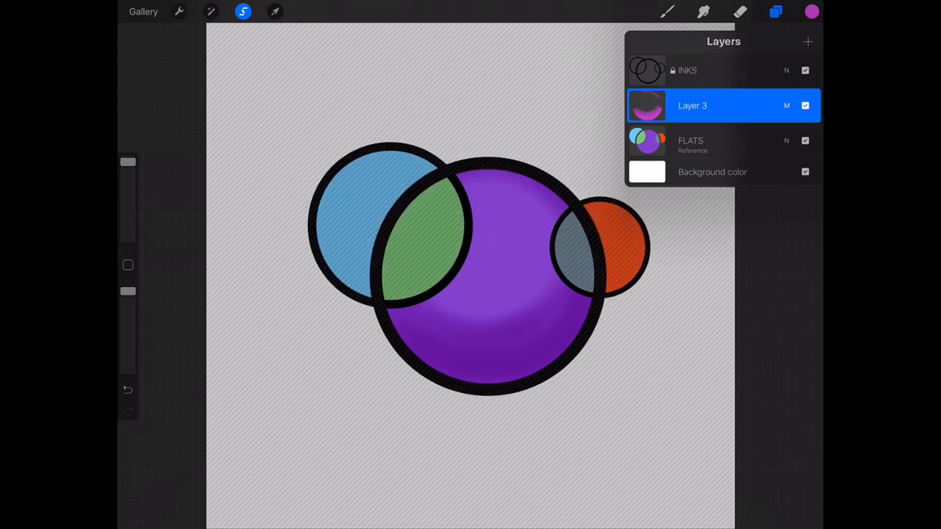
pyautogui.click(211, 11)
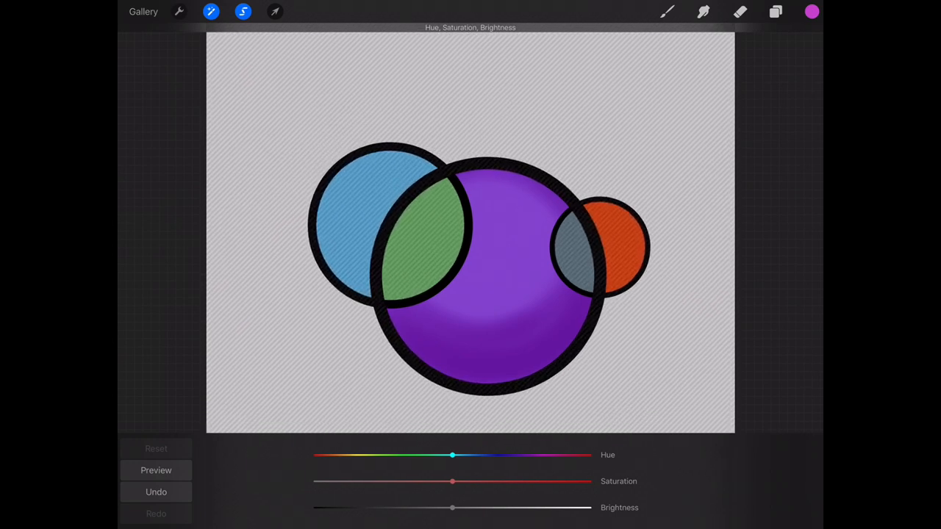
pyautogui.moveTo(452, 455); pyautogui.dragTo(483, 455)
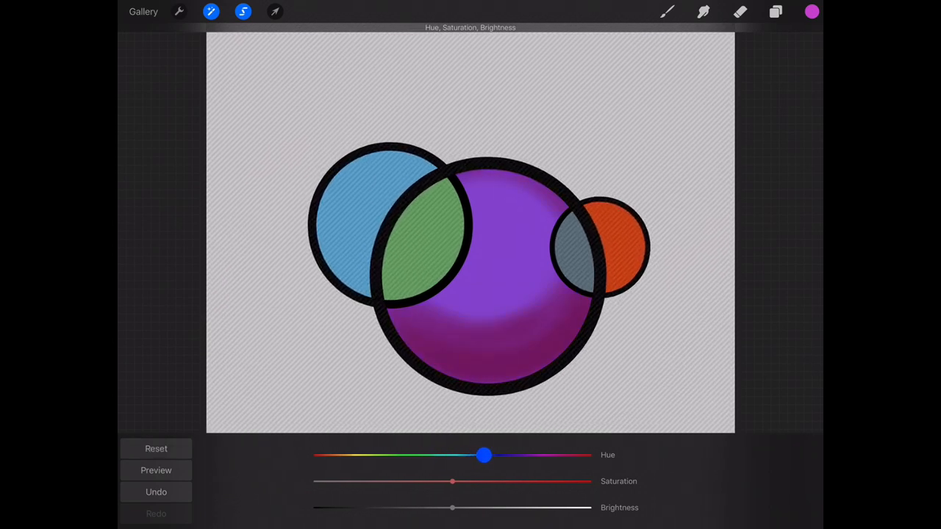
pyautogui.moveTo(452, 481); pyautogui.dragTo(460, 481)
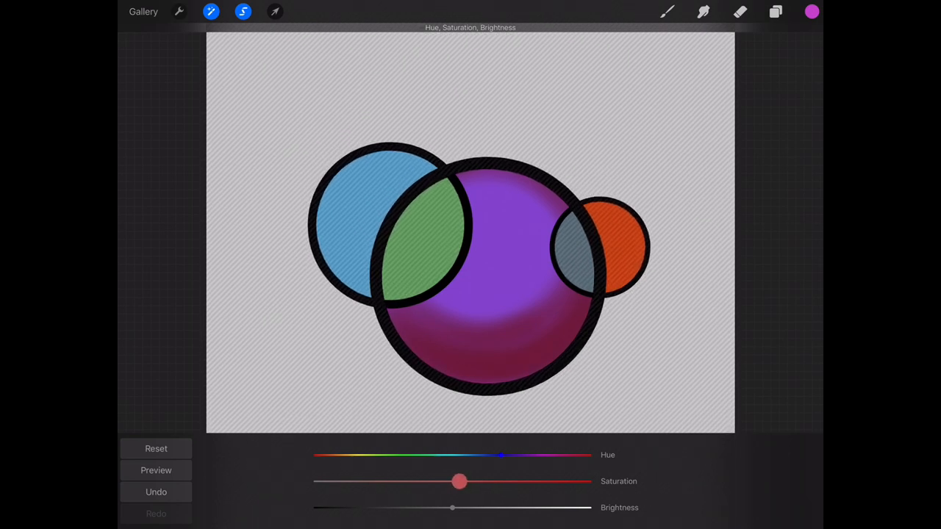
pyautogui.moveTo(459, 480); pyautogui.dragTo(390, 480)
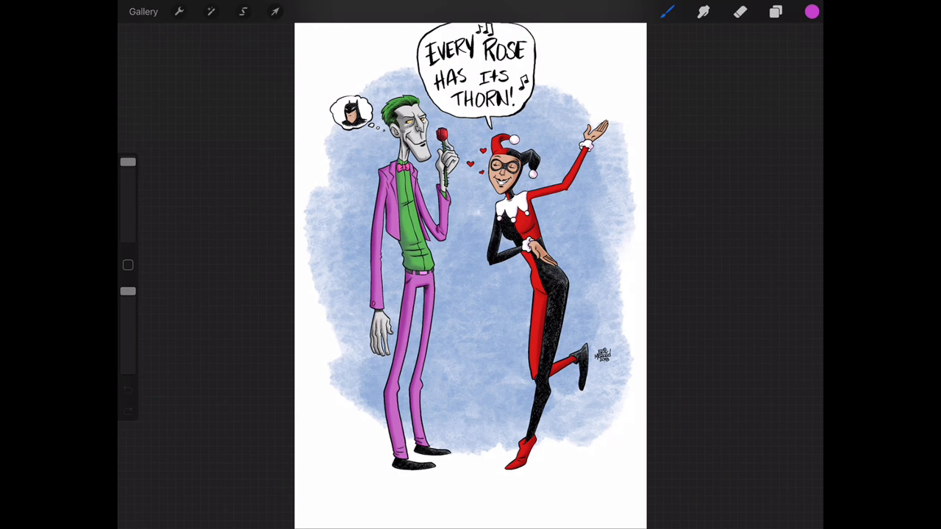
# Open the Joker/Harley artwork's layer list and select the Colors group.
pyautogui.click(776, 11)
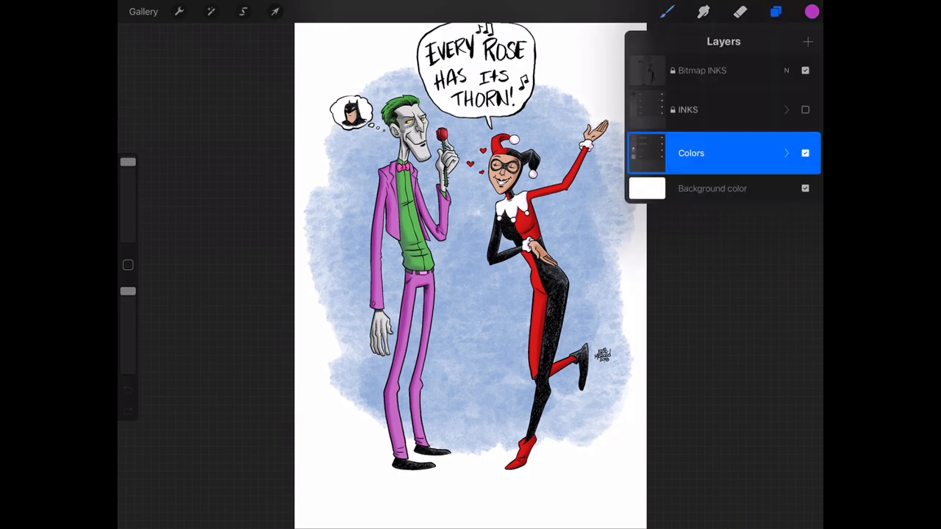
pyautogui.click(786, 153)
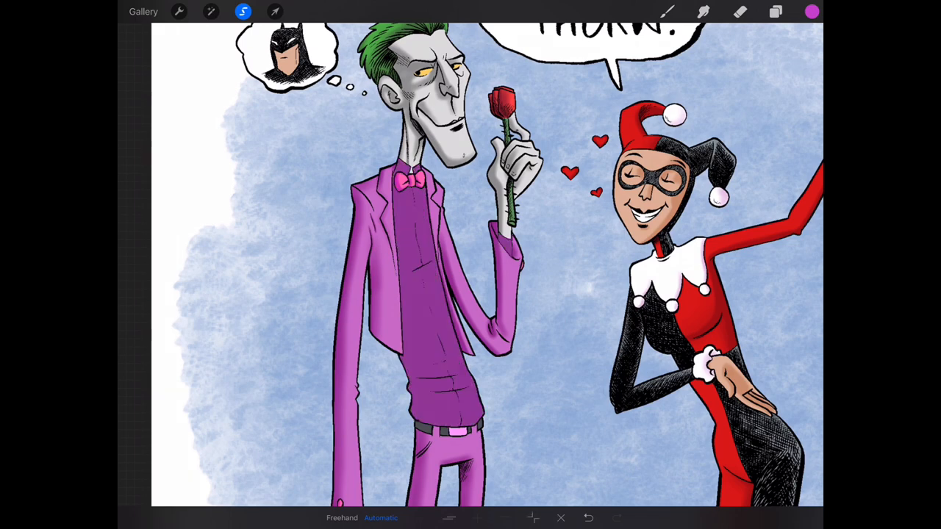
# Drag the Hue slider so the Joker's green shirt turns mustard yellow-orange.
pyautogui.click(211, 11)
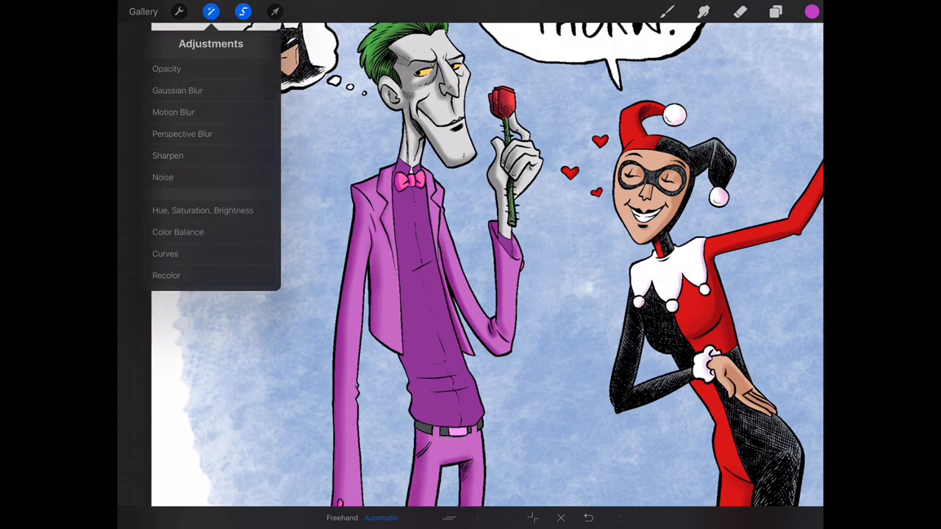
pyautogui.click(202, 210)
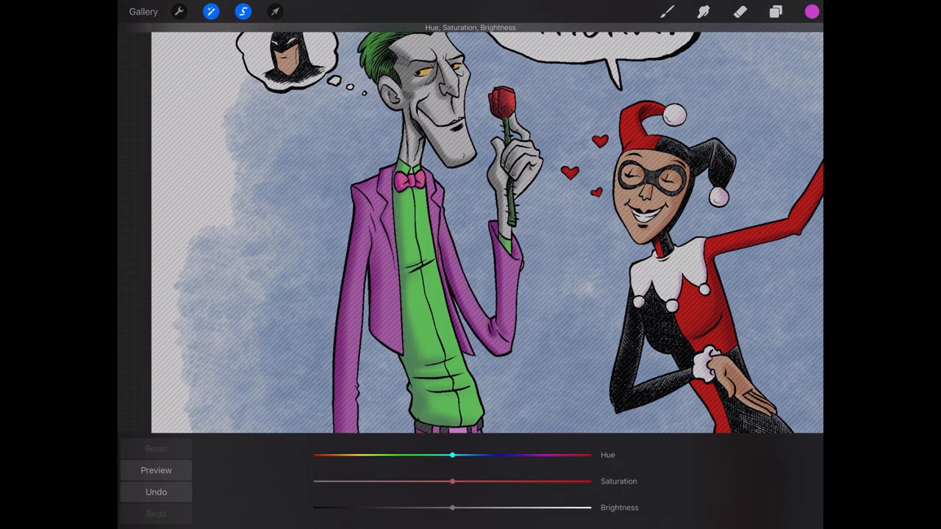
pyautogui.moveTo(452, 455); pyautogui.dragTo(397, 455)
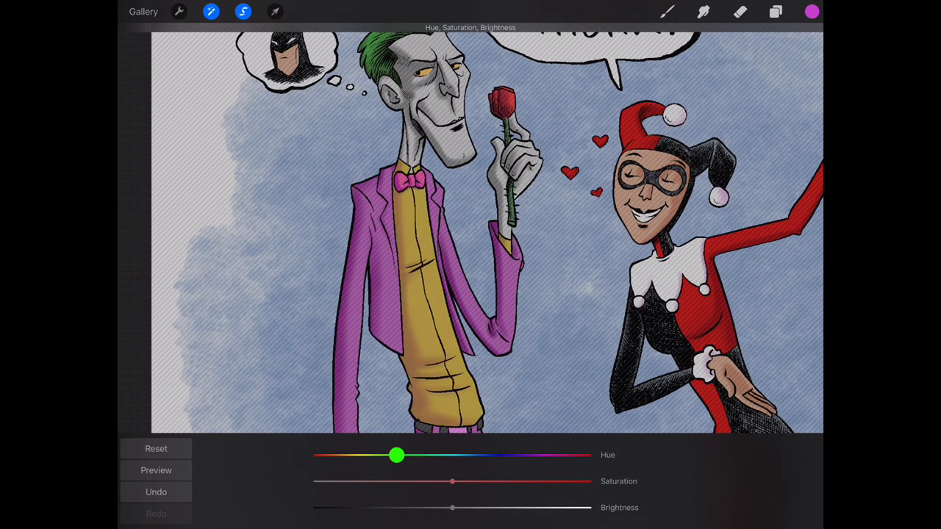
pyautogui.moveTo(397, 454); pyautogui.dragTo(392, 455)
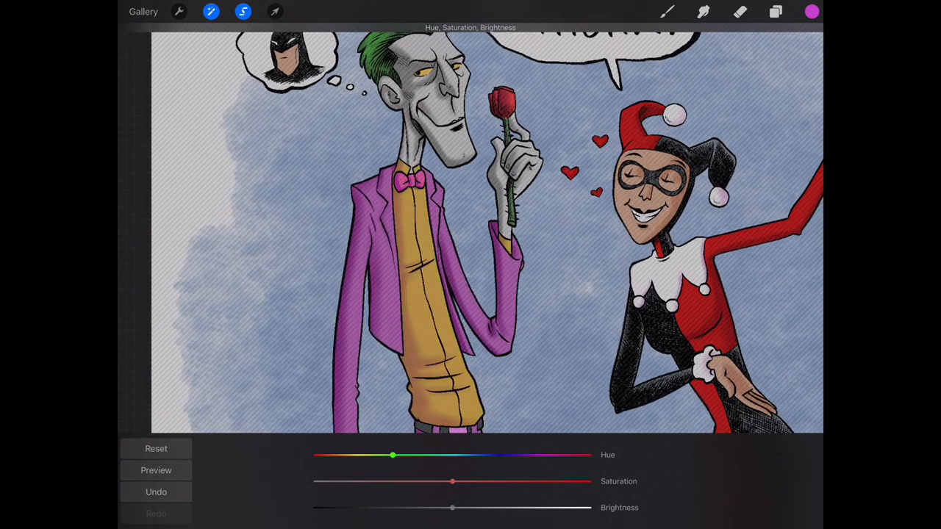
pyautogui.moveTo(452, 481); pyautogui.dragTo(462, 482)
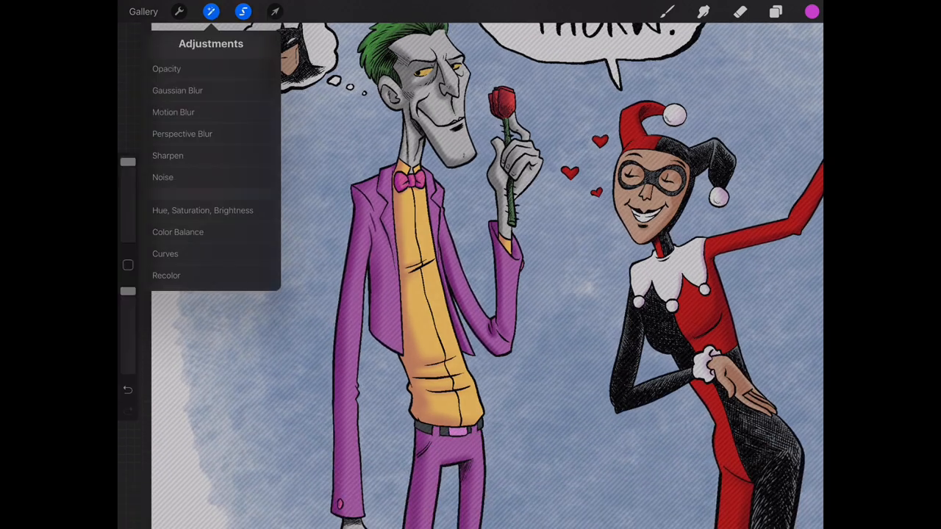
pyautogui.click(211, 12)
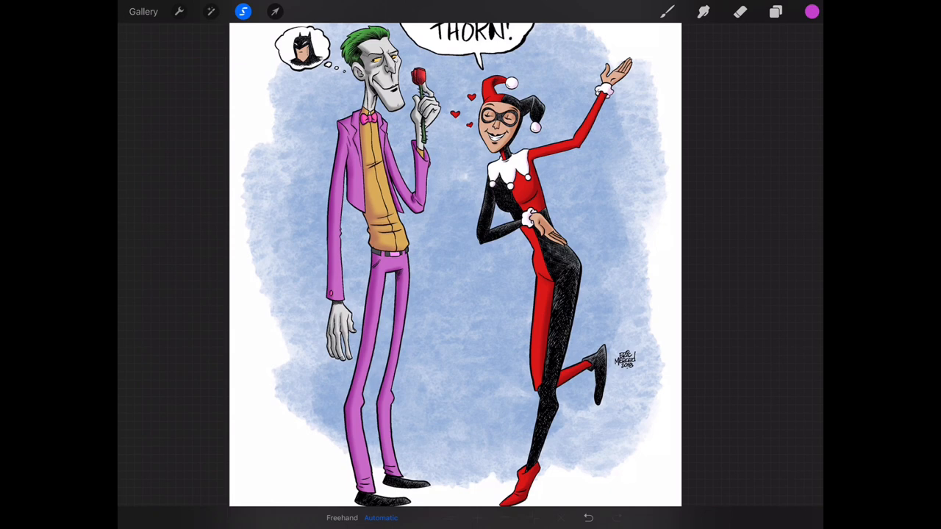
# Hide the INKS, Shadows 2, SHADOWS and Bkg layers in the Layers panel.
pyautogui.click(775, 11)
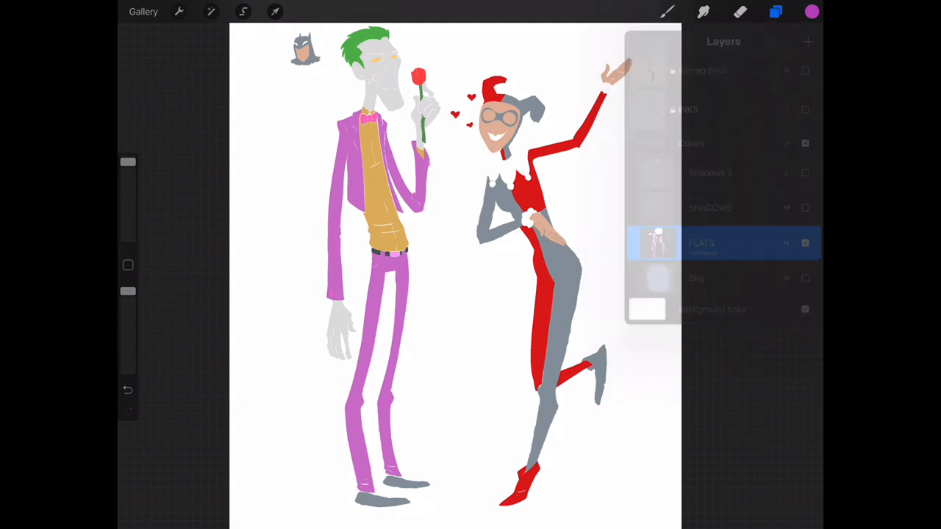
pyautogui.click(775, 11)
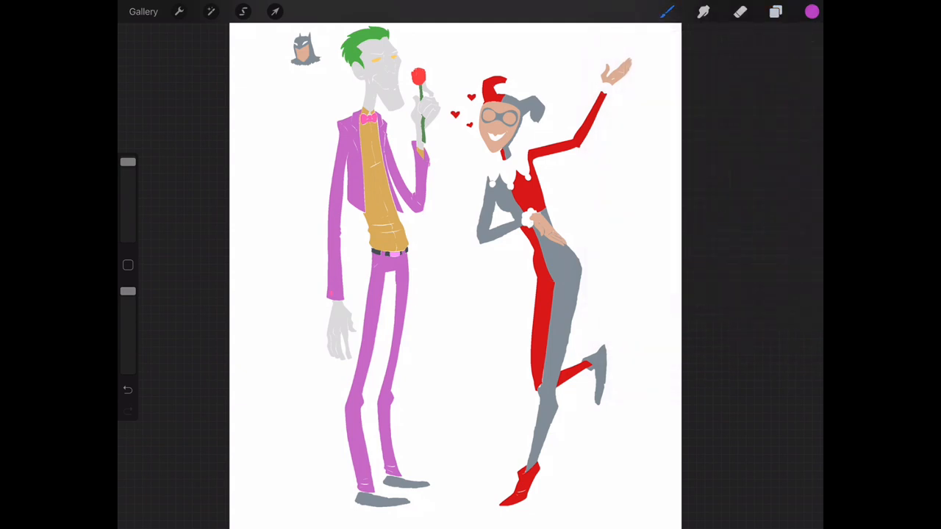